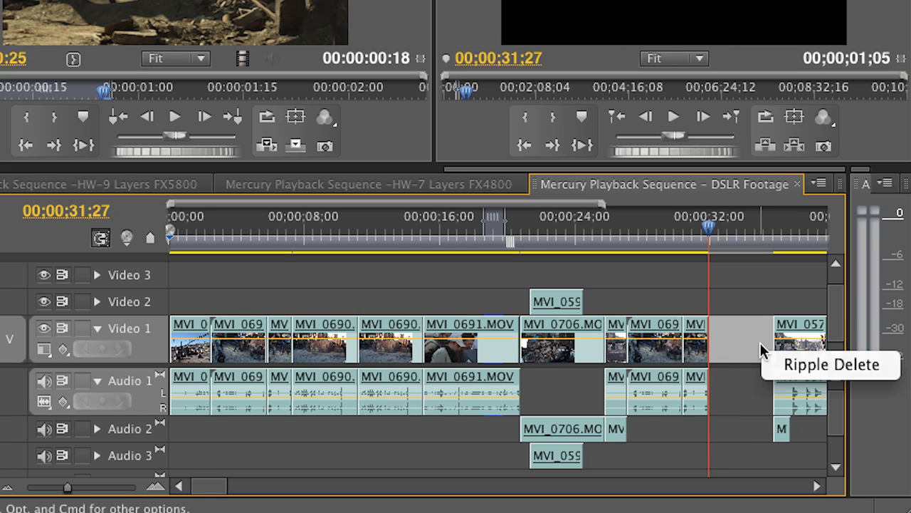
mouse_move(805, 392)
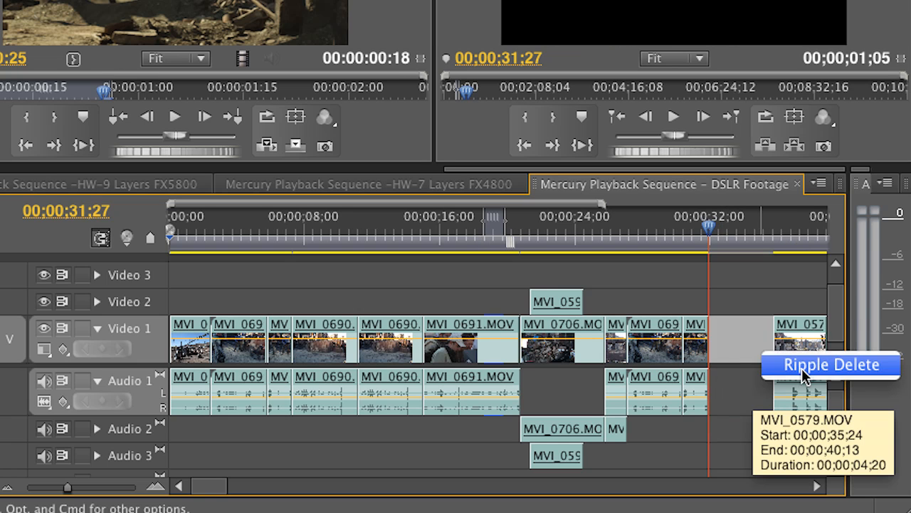